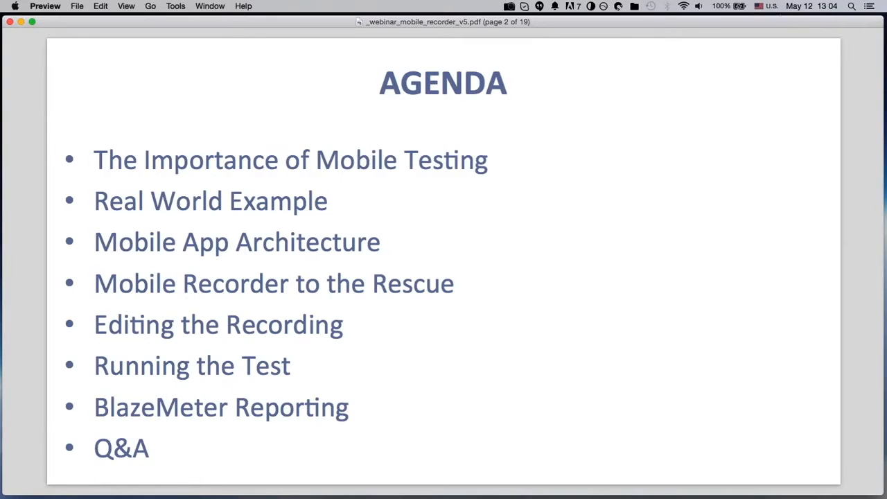
# Step: Advance to the survey slide on expected mobile website load times
pyautogui.press('right')
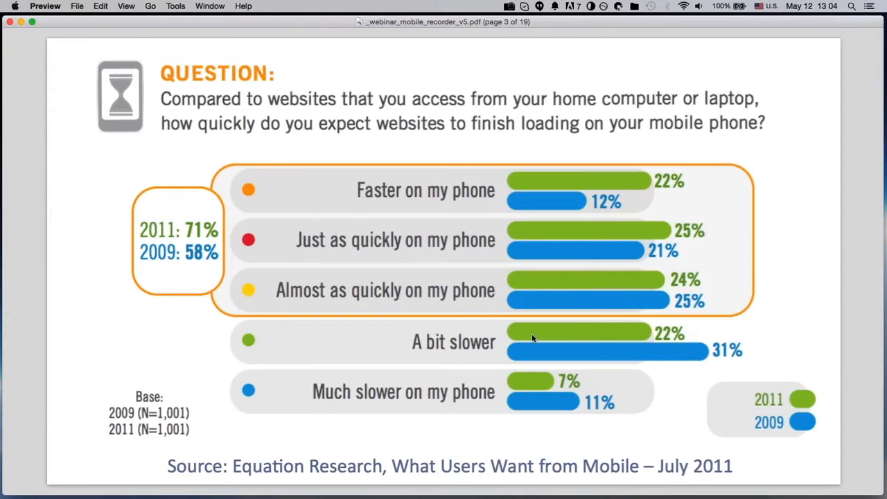
pyautogui.moveTo(529, 341)
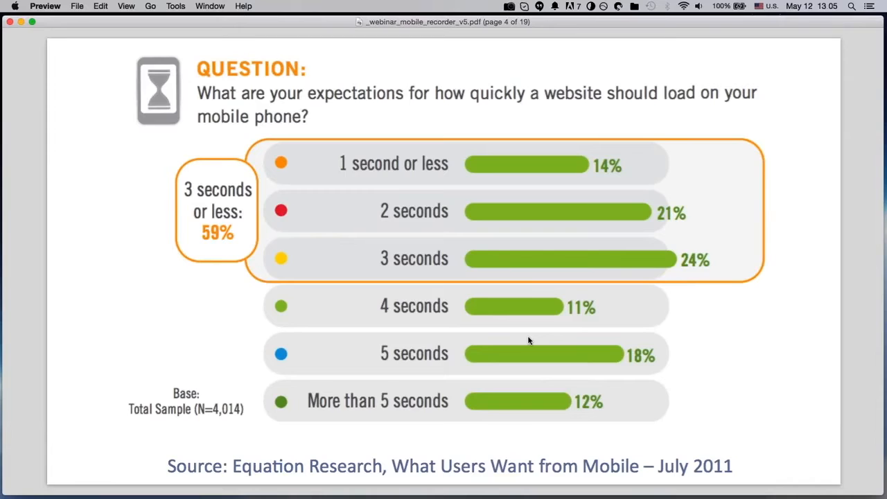
pyautogui.moveTo(726, 200)
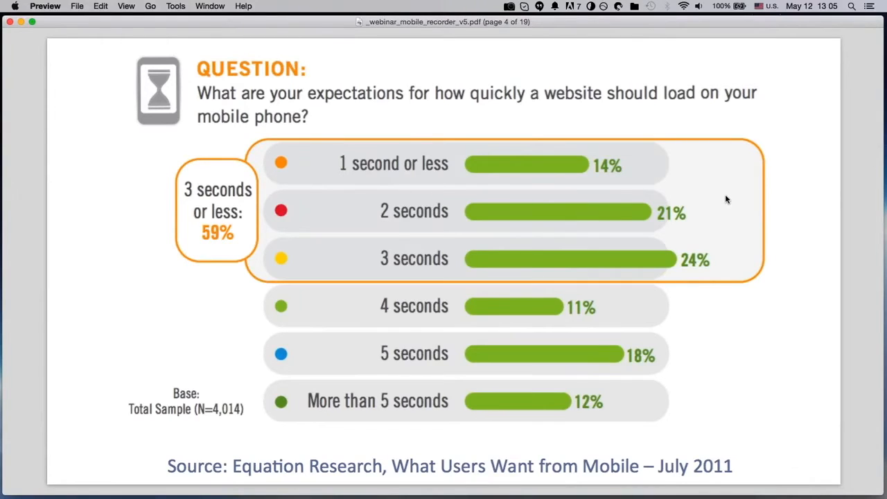
# Step: Advance to page 5, the survey on retrying a failing website or app
pyautogui.press('right')
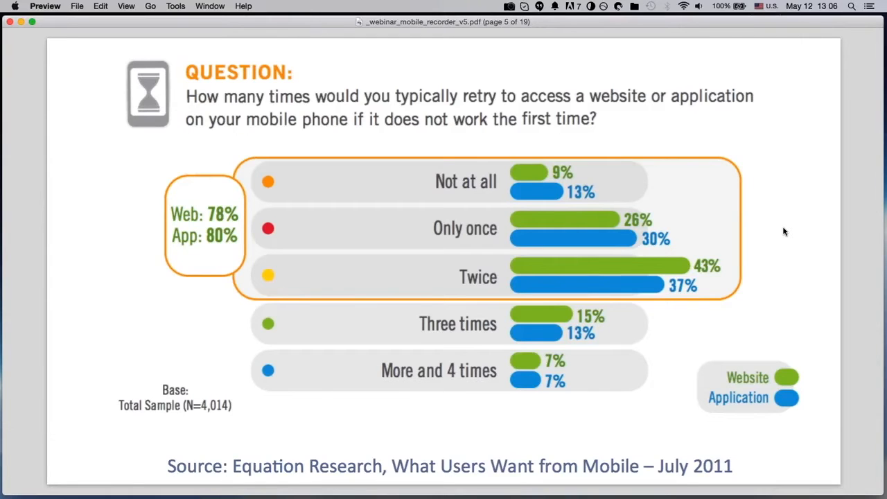
pyautogui.moveTo(876, 395)
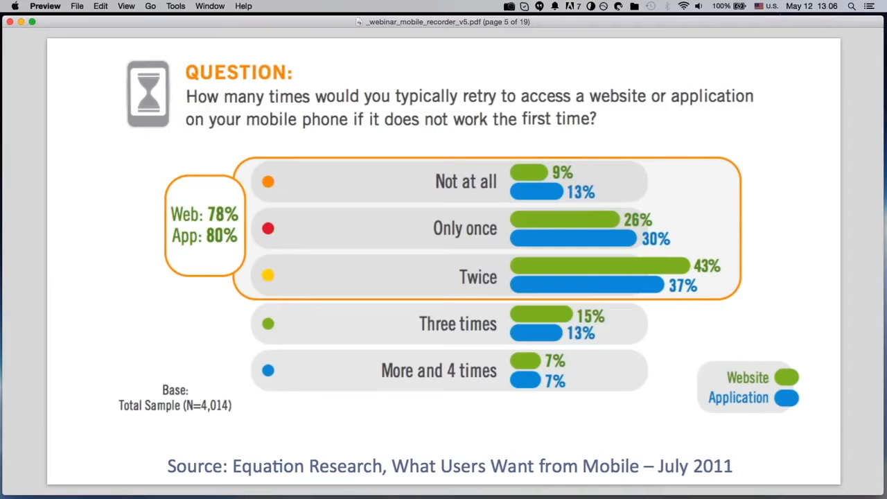
pyautogui.moveTo(792, 269)
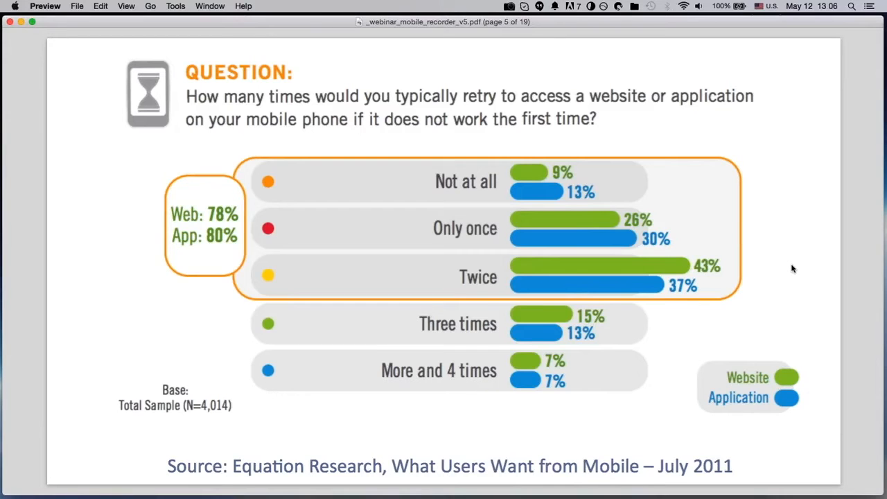
# Step: Advance to page 6, the 50 concurrent users under 1 second question
pyautogui.press('Right')
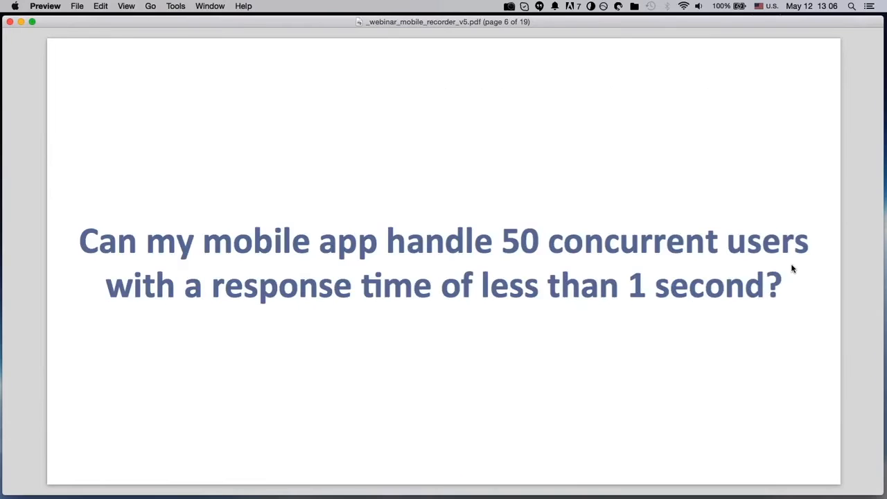
pyautogui.moveTo(758, 360)
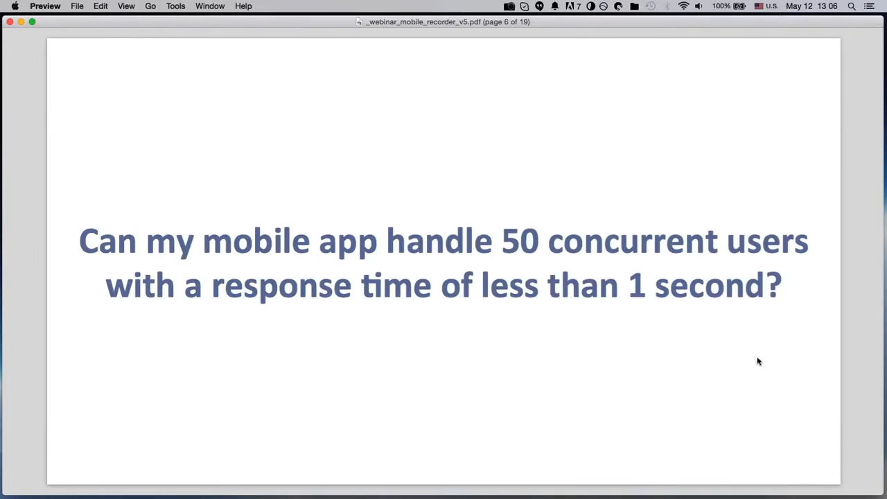
pyautogui.moveTo(747, 411)
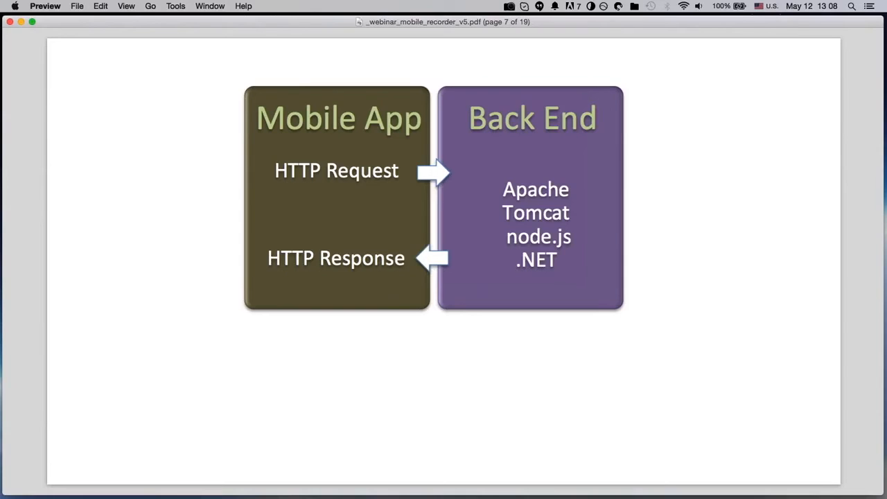
pyautogui.moveTo(511, 251)
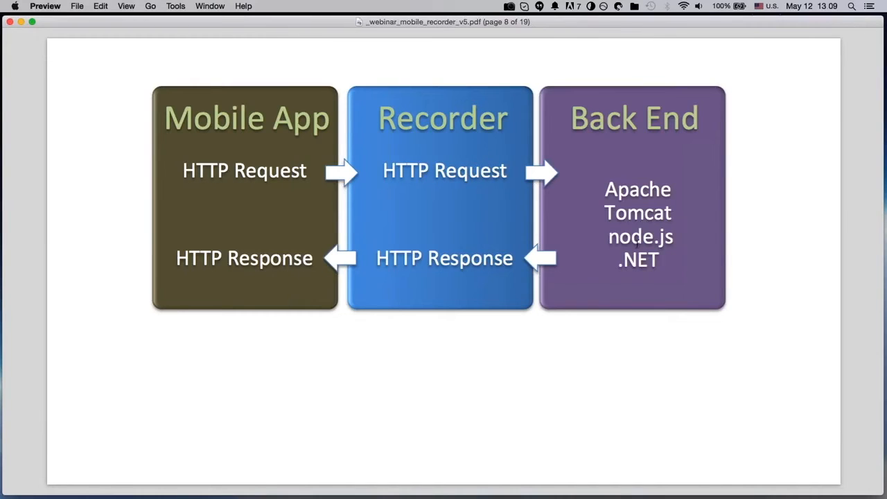
pyautogui.moveTo(634, 277)
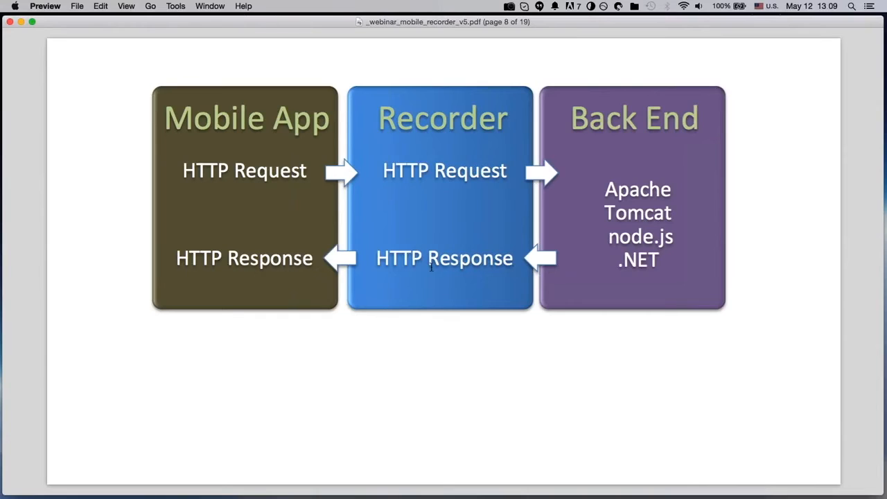
pyautogui.moveTo(429, 269)
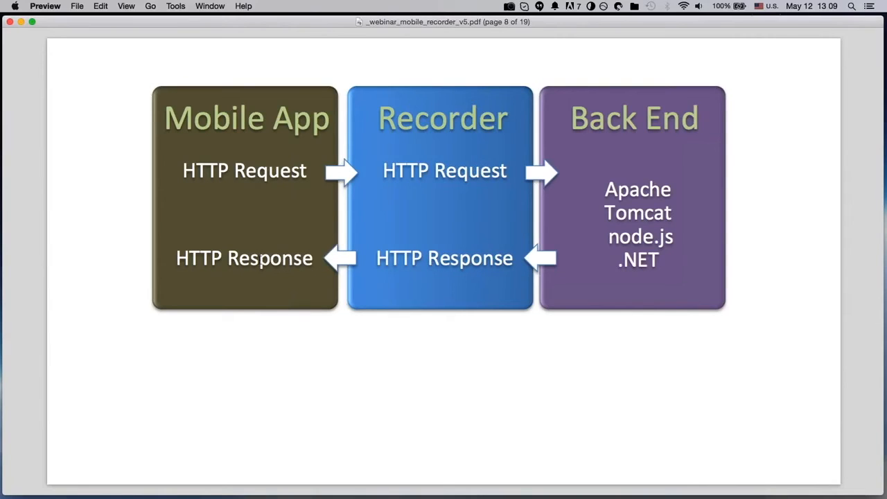
pyautogui.moveTo(118, 245)
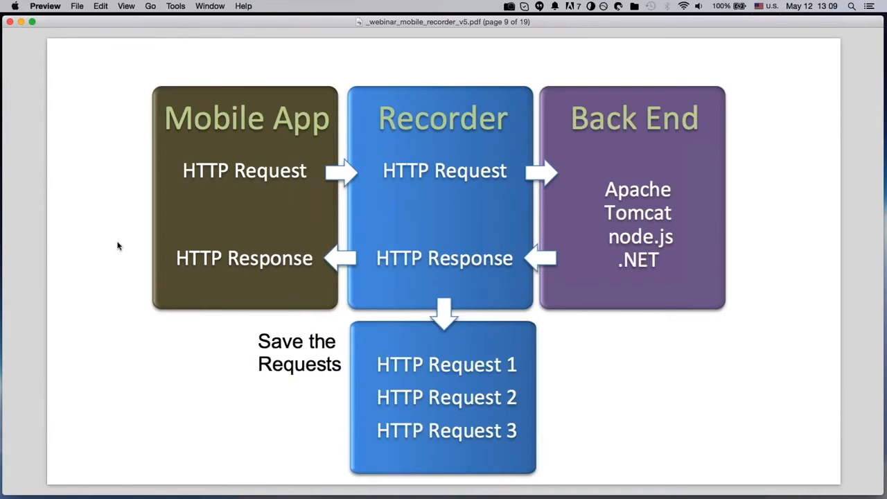
pyautogui.moveTo(317, 336)
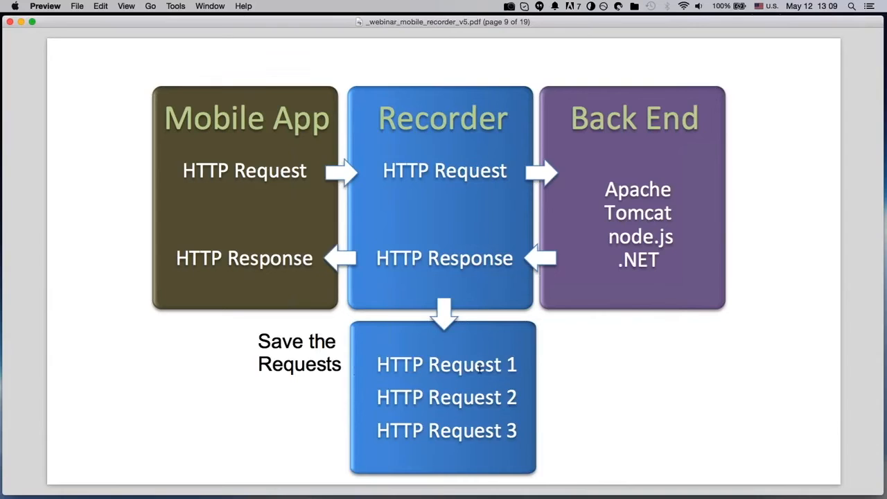
pyautogui.moveTo(613, 411)
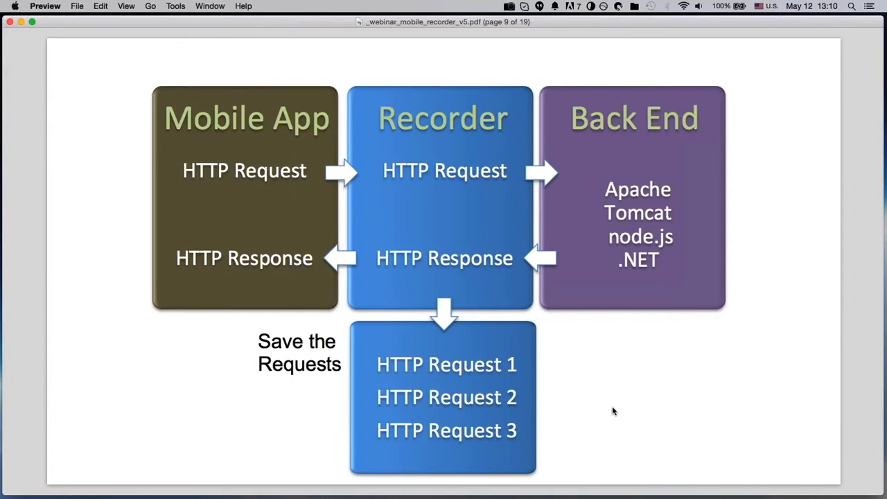
pyautogui.moveTo(631, 379)
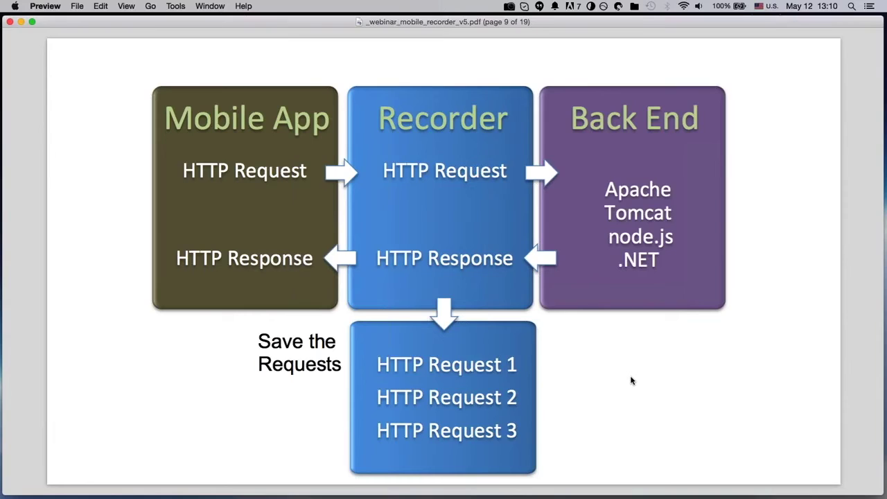
pyautogui.press('right')
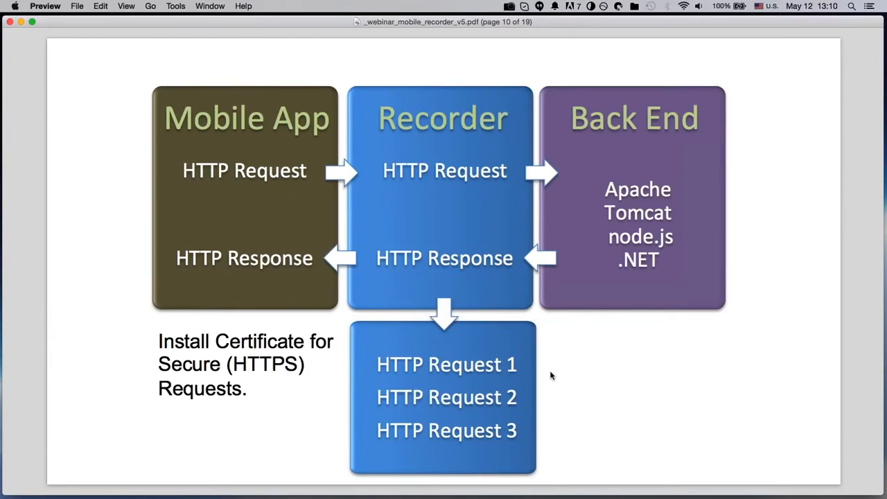
pyautogui.moveTo(585, 385)
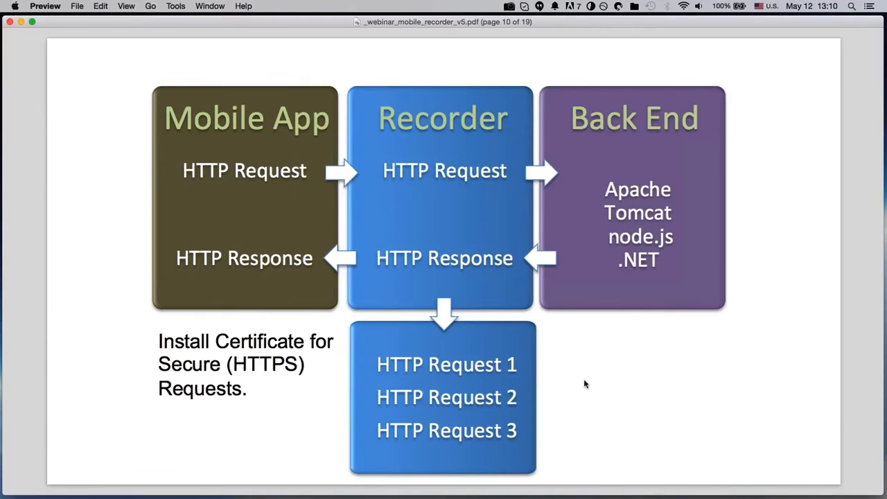
pyautogui.moveTo(134, 330)
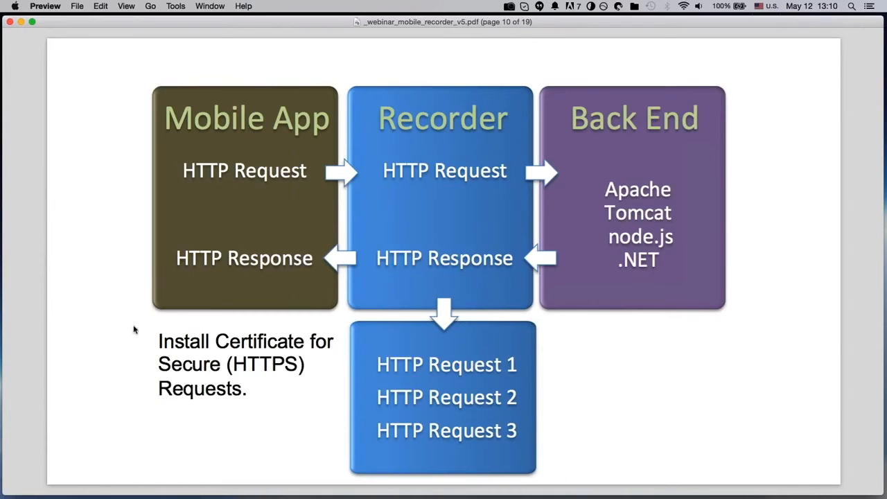
pyautogui.moveTo(134, 386)
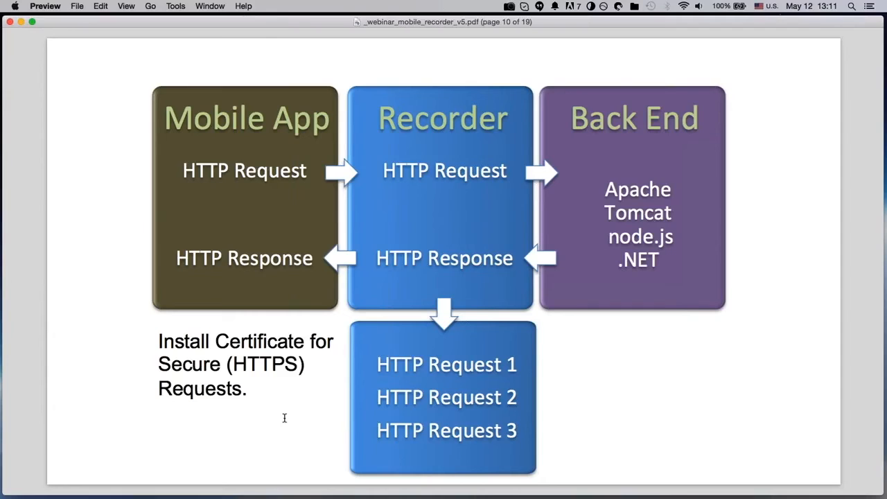
# Step: Advance to page 11, the recorder diagram with JMeter, JSON and BlazeMeter exports
pyautogui.press('right')
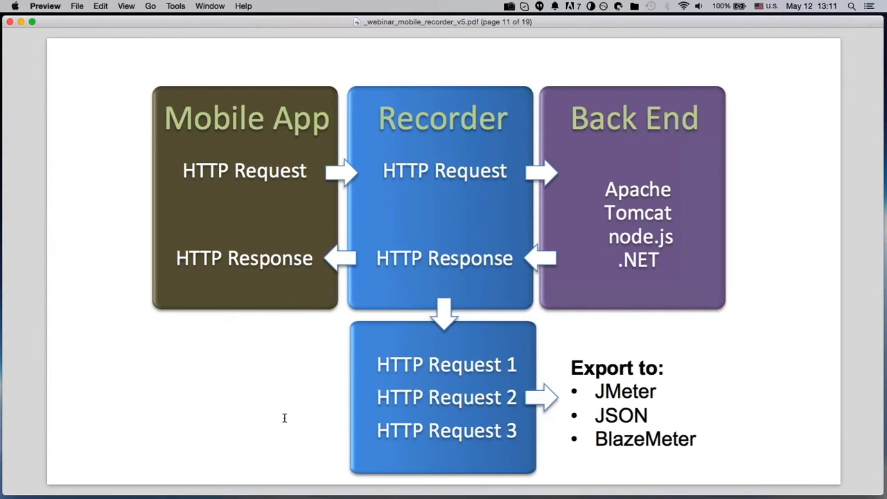
pyautogui.moveTo(597, 413)
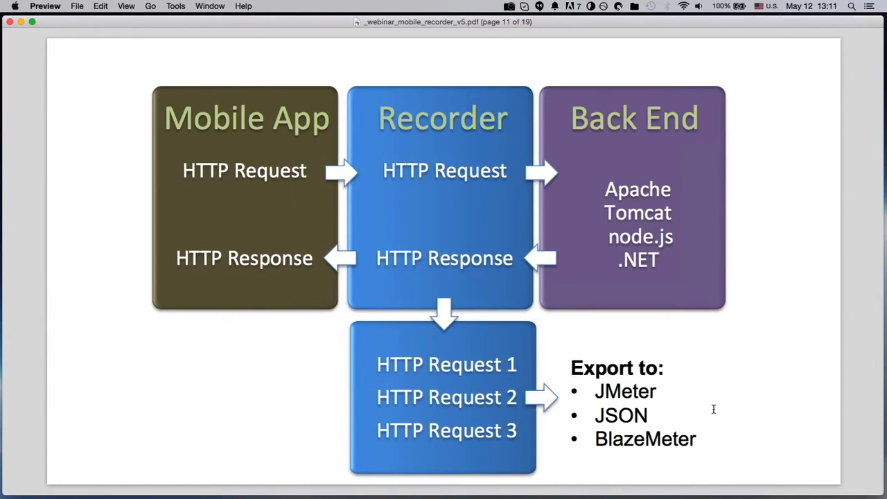
pyautogui.moveTo(616, 395)
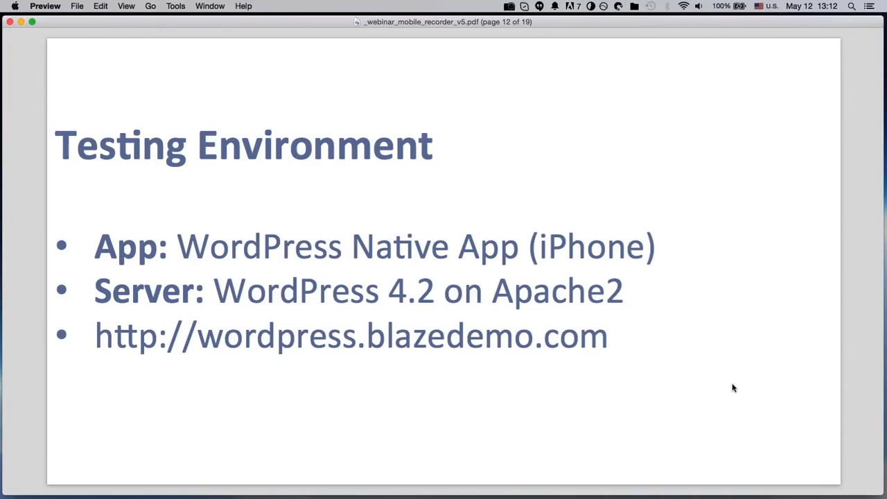
pyautogui.moveTo(406, 416)
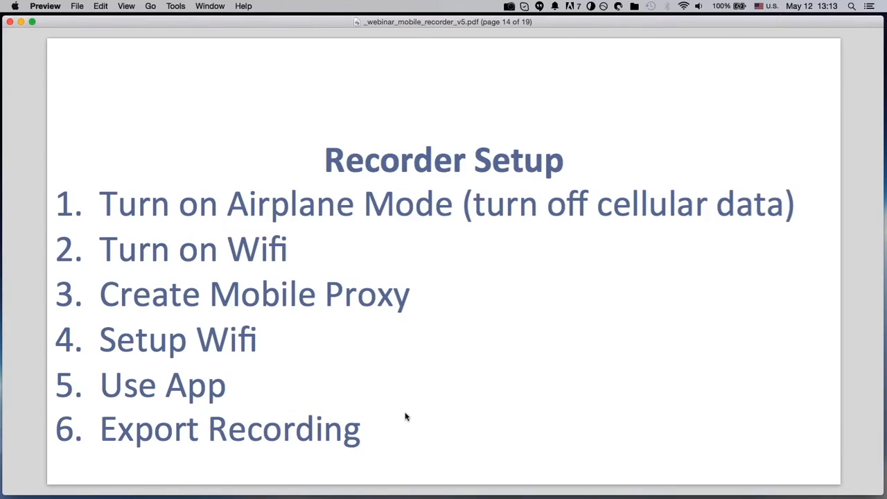
pyautogui.moveTo(518, 240)
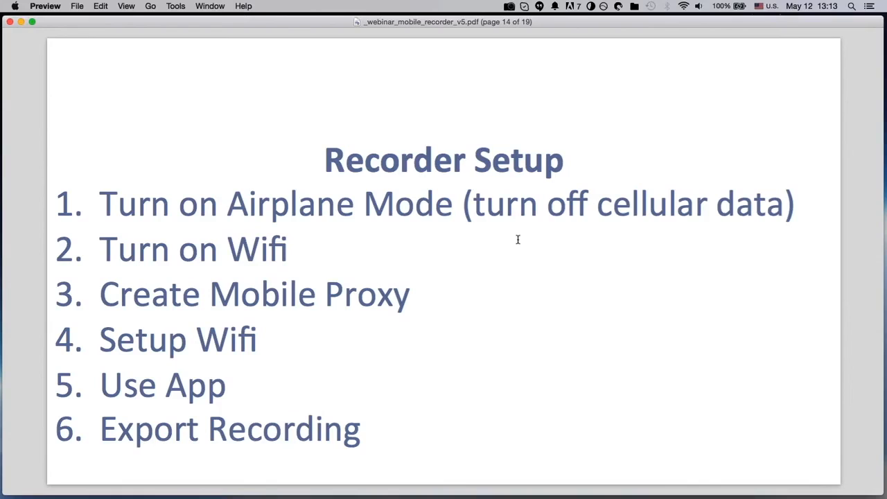
pyautogui.moveTo(349, 238)
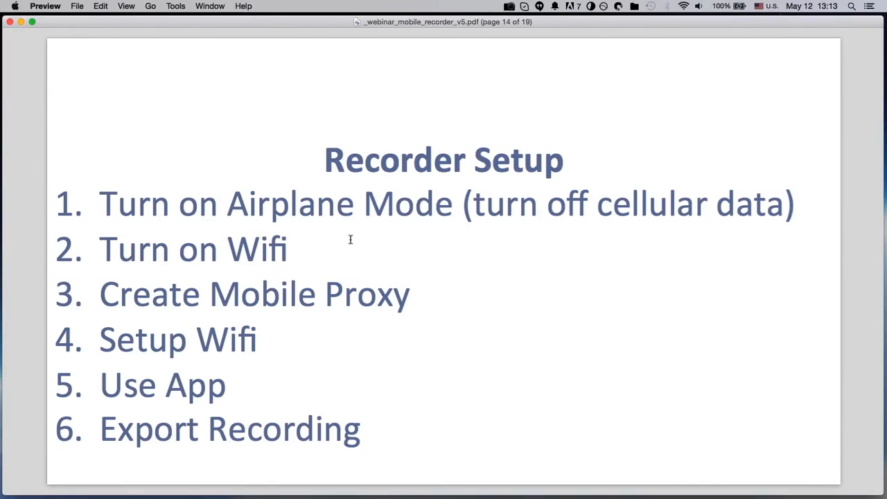
pyautogui.moveTo(396, 260)
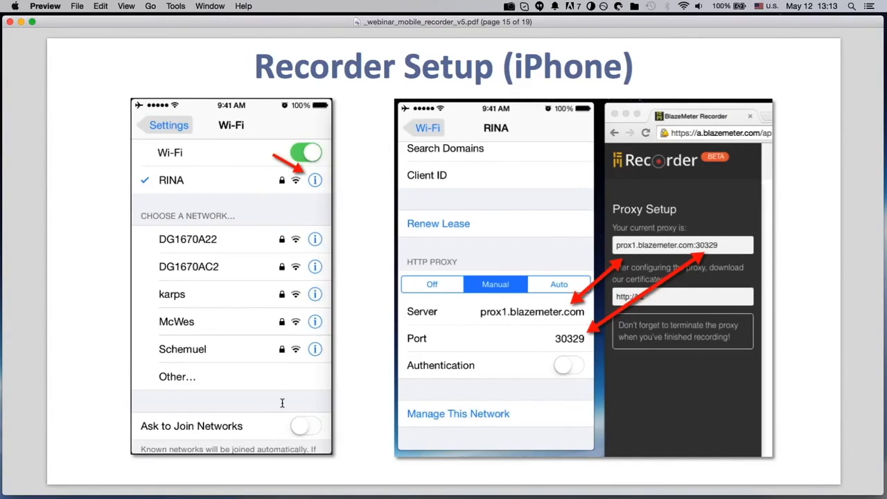
pyautogui.moveTo(254, 259)
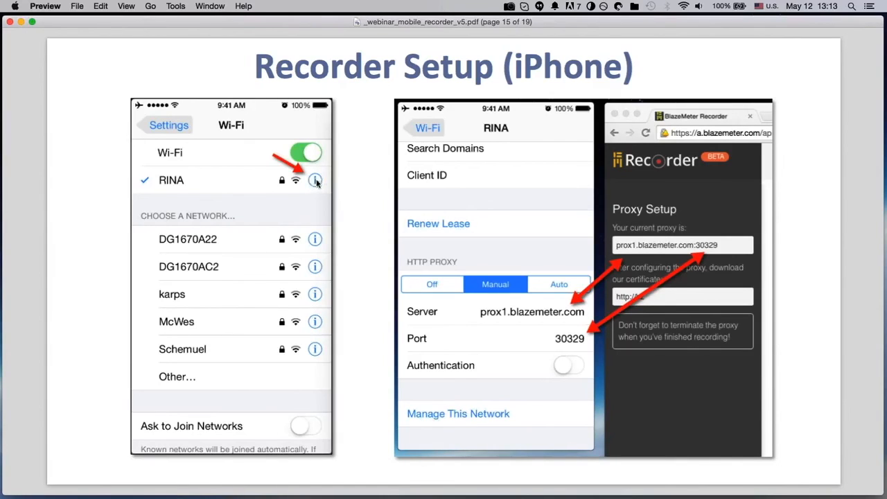
pyautogui.moveTo(496, 230)
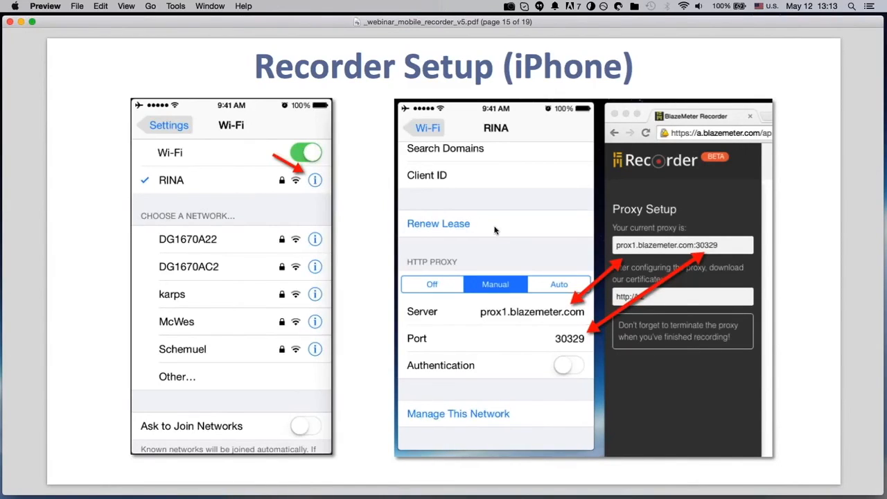
pyautogui.moveTo(483, 261)
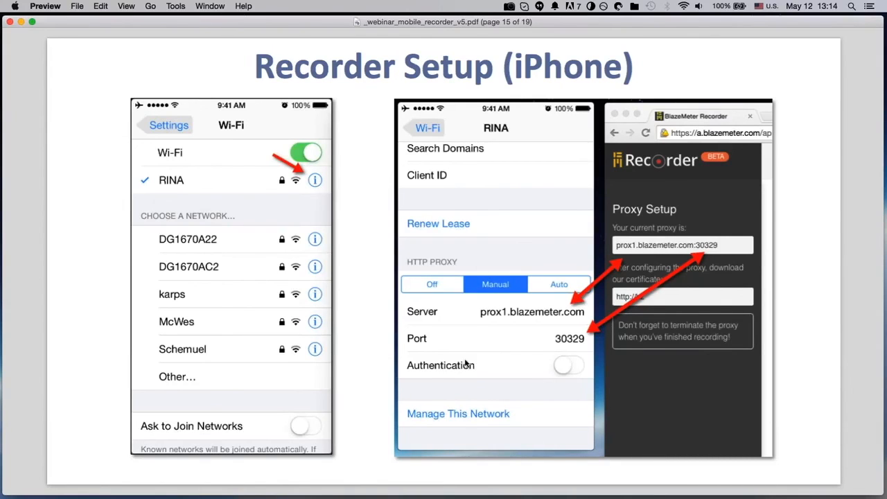
pyautogui.moveTo(483, 347)
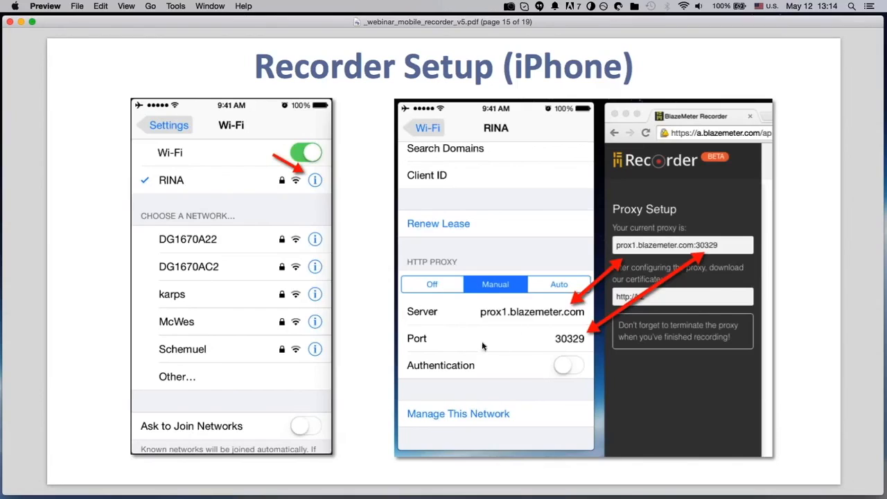
pyautogui.moveTo(511, 353)
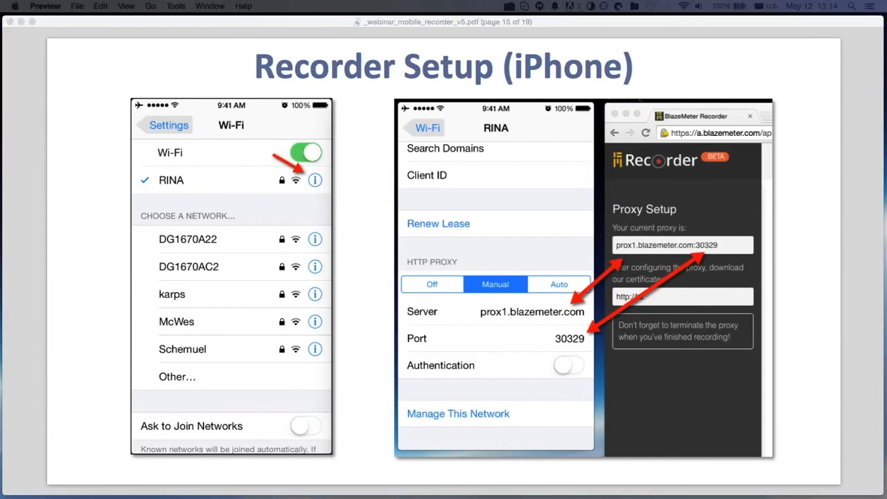
pyautogui.moveTo(202, 262)
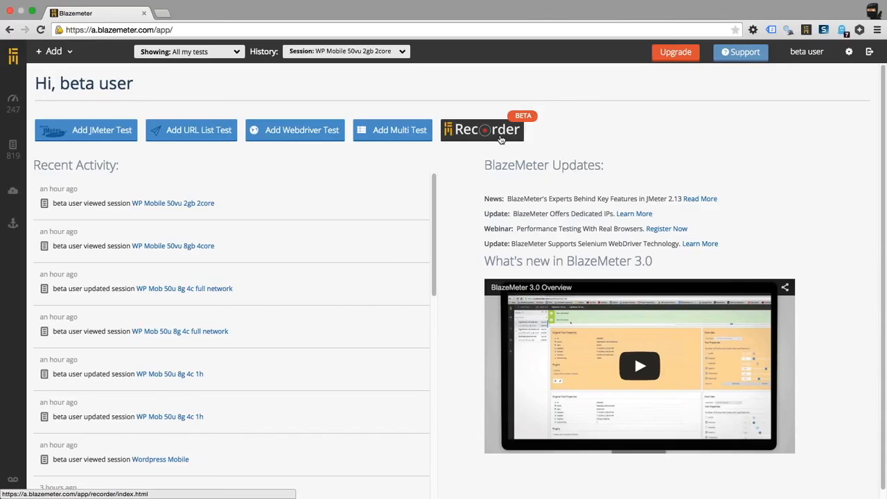
pyautogui.moveTo(506, 131)
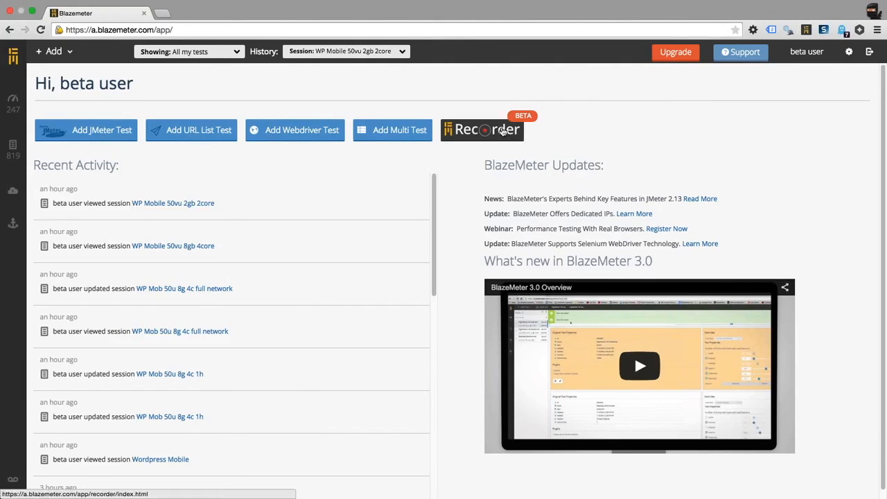
# Step: Go to the BlazeMeter Recorder welcome page from the dashboard
pyautogui.click(482, 131)
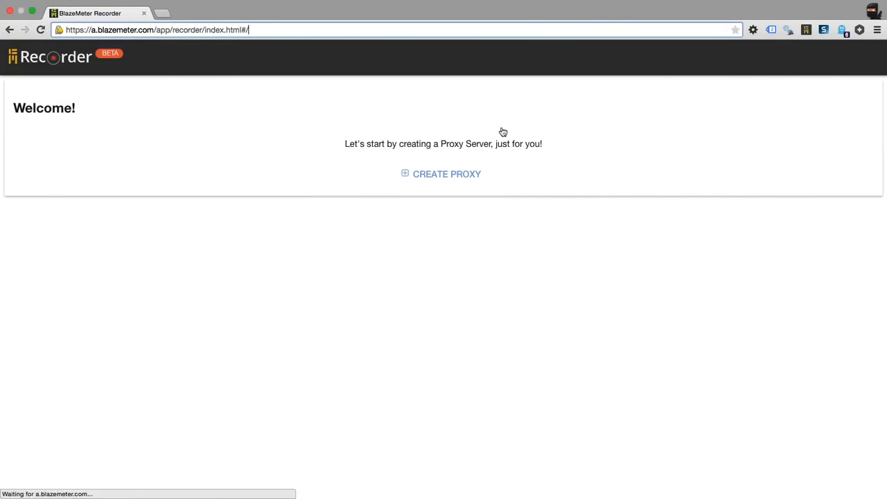
pyautogui.moveTo(444, 174)
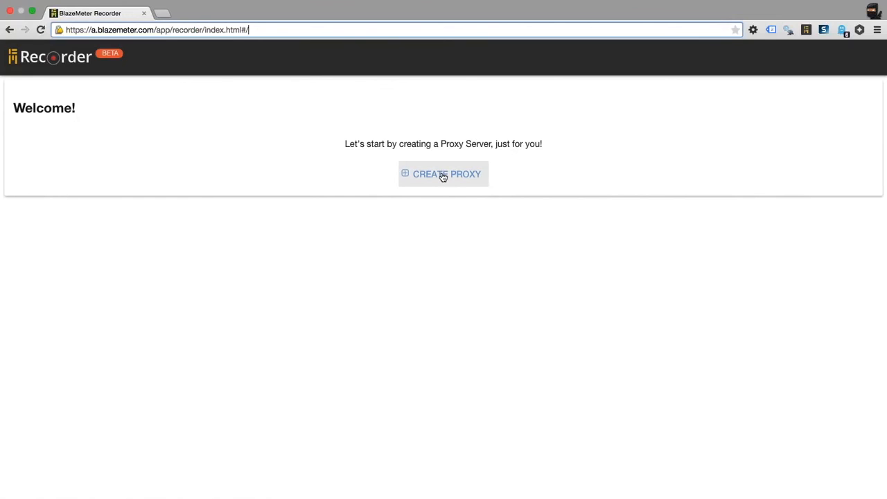